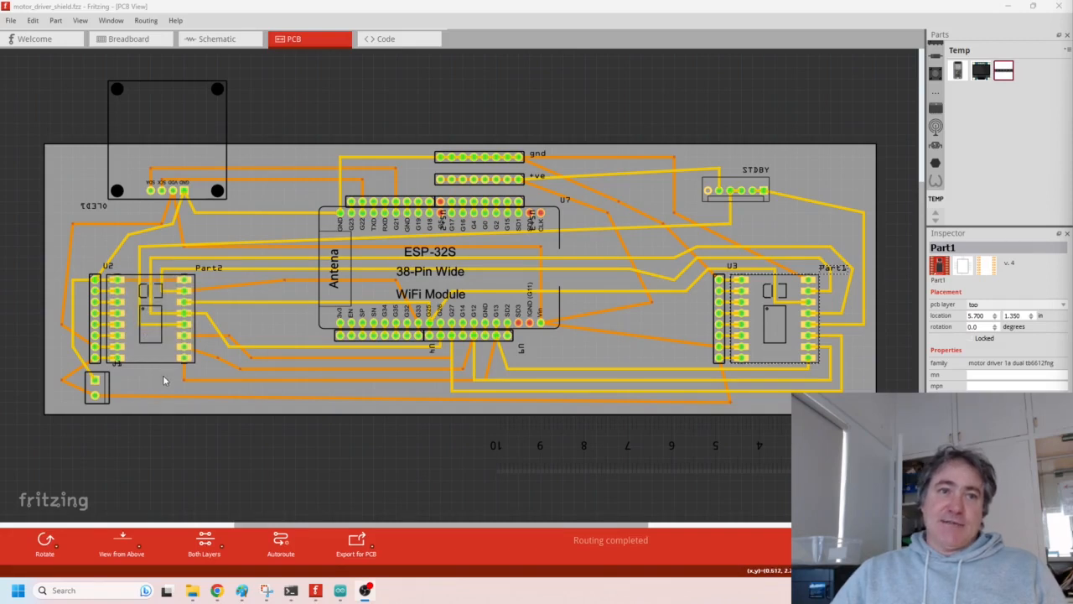
mouse_move(154, 375)
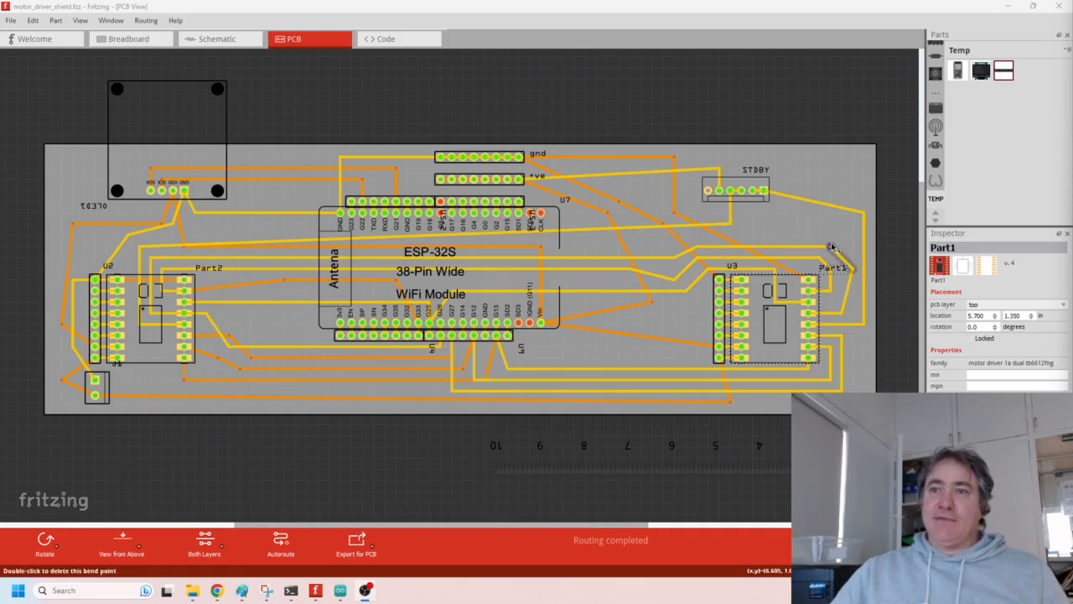
mouse_move(838, 235)
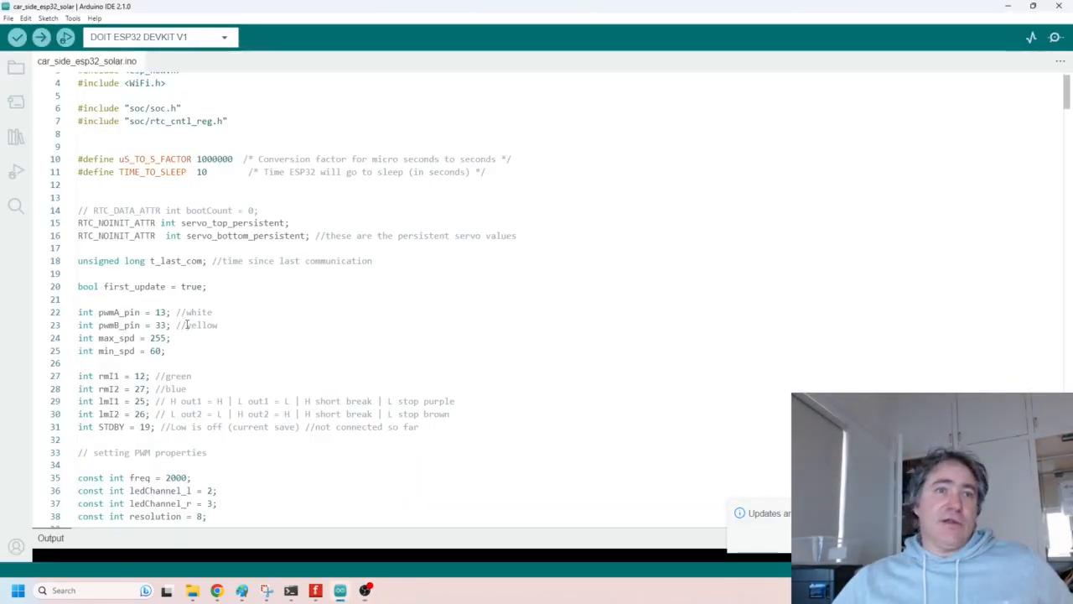
Step: Highlight the pwmA_pin variable among the motor pin definitions in the solar car sketch
double_click(116, 311)
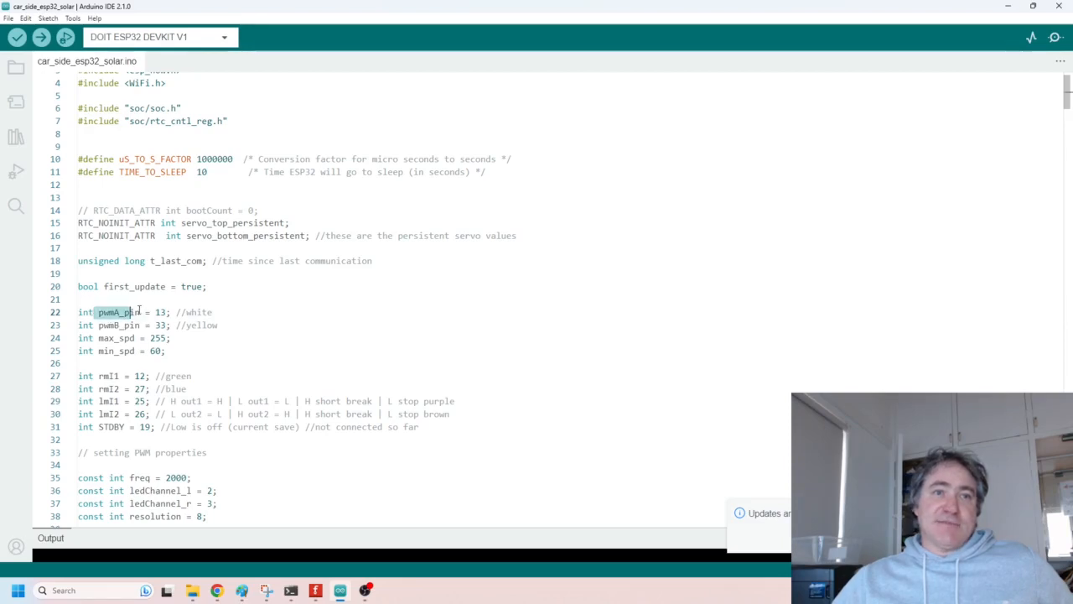
mouse_move(124, 312)
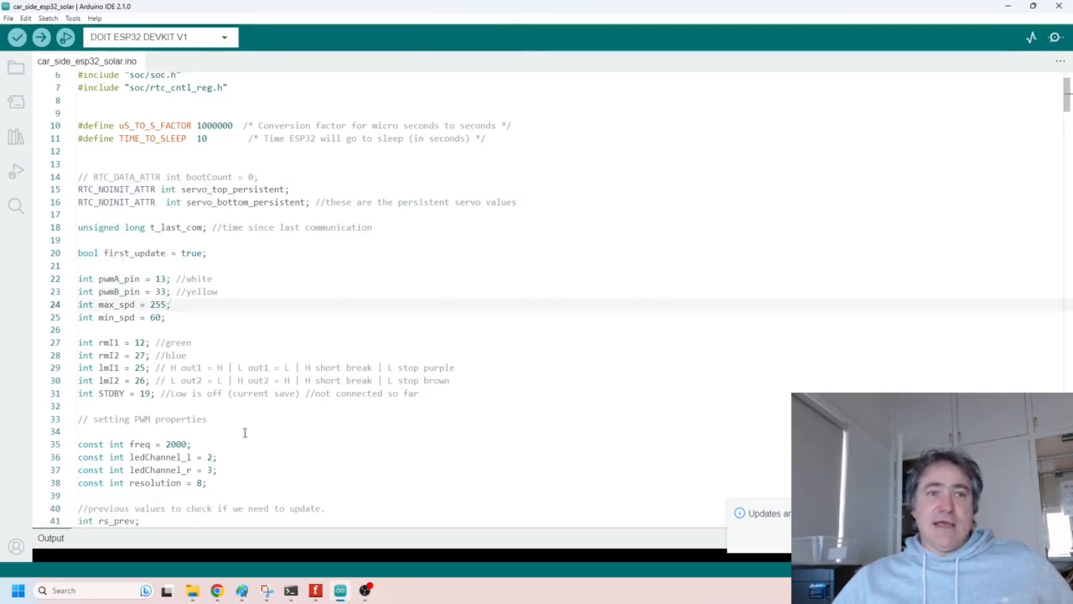
mouse_move(109, 392)
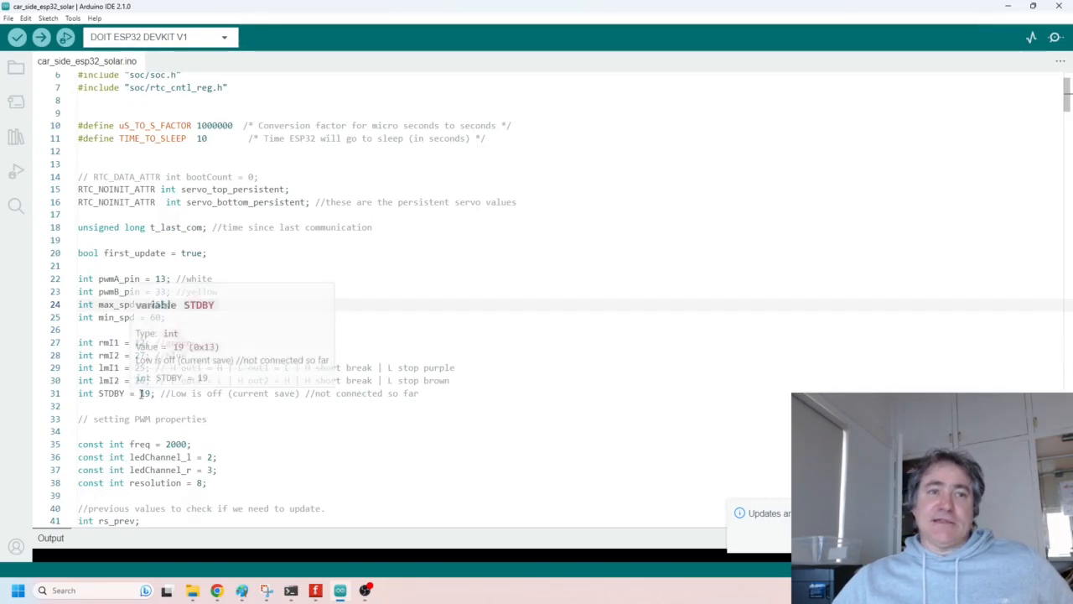
mouse_move(676, 344)
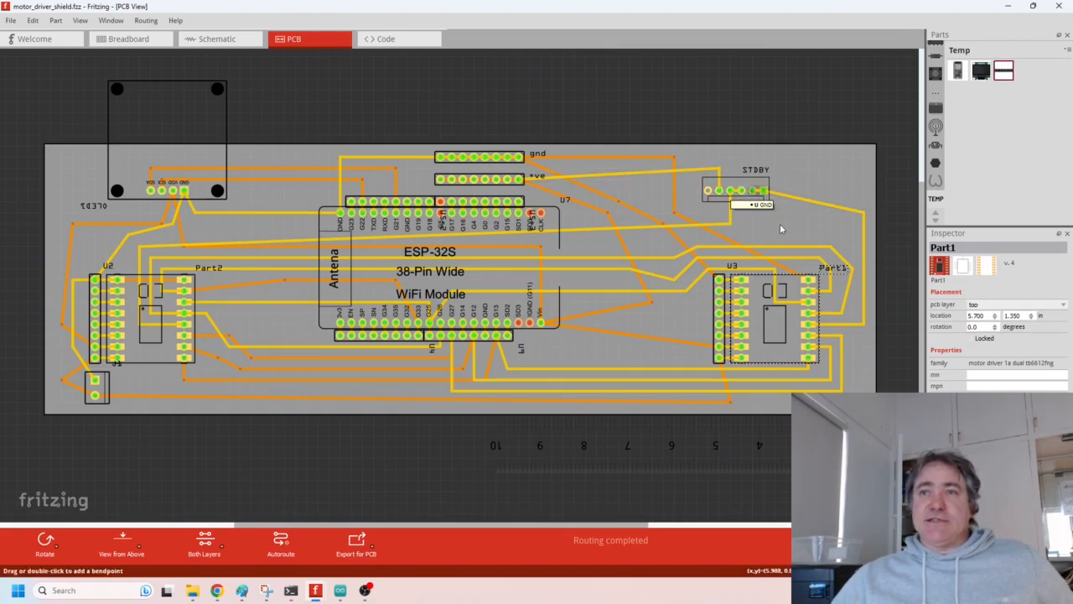
mouse_move(798, 231)
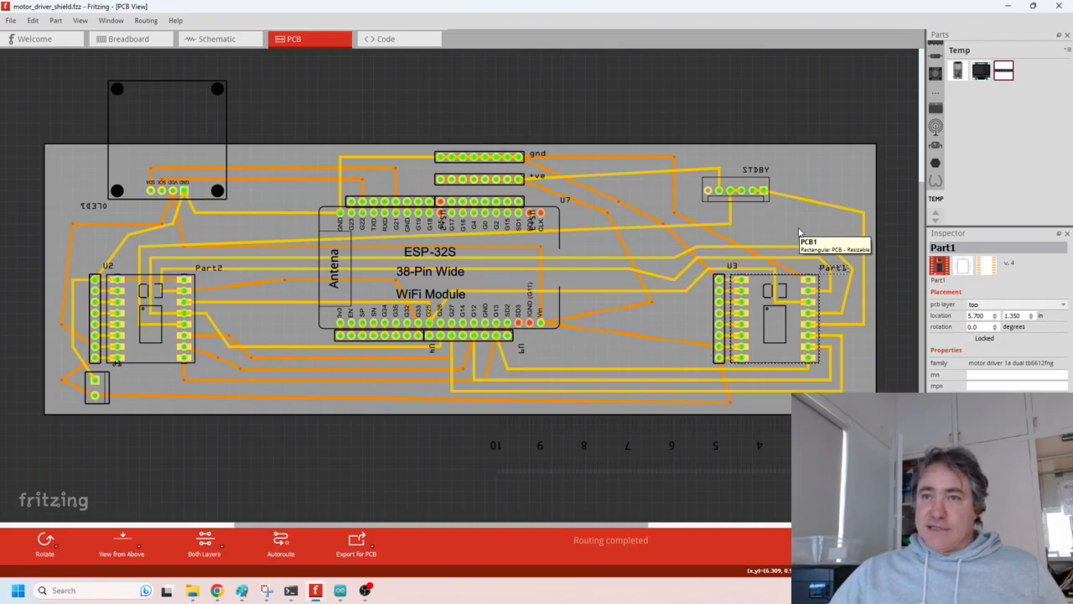
mouse_move(761, 220)
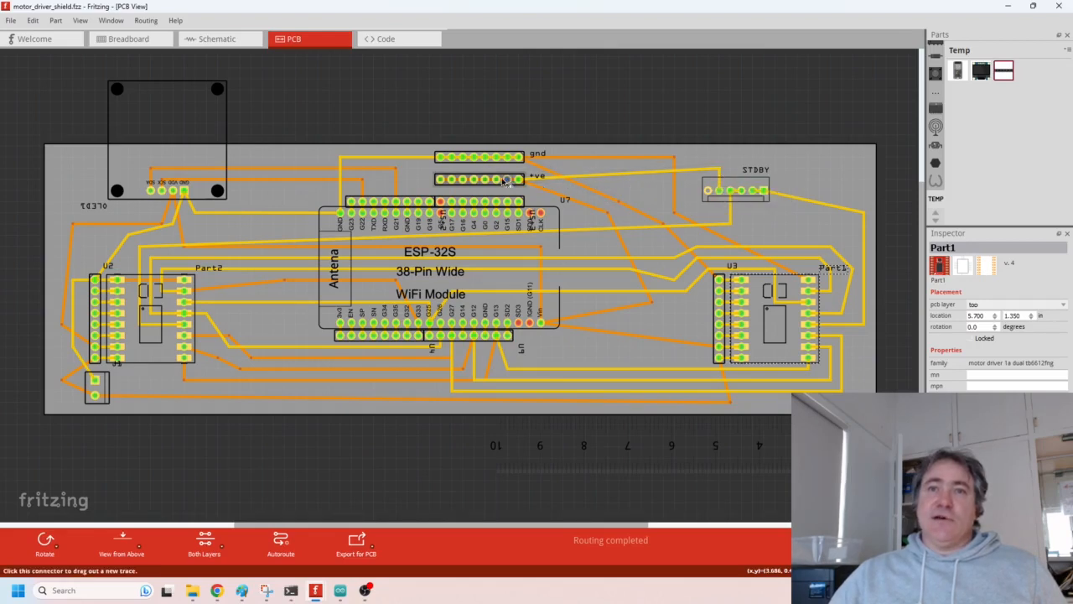
mouse_move(478, 177)
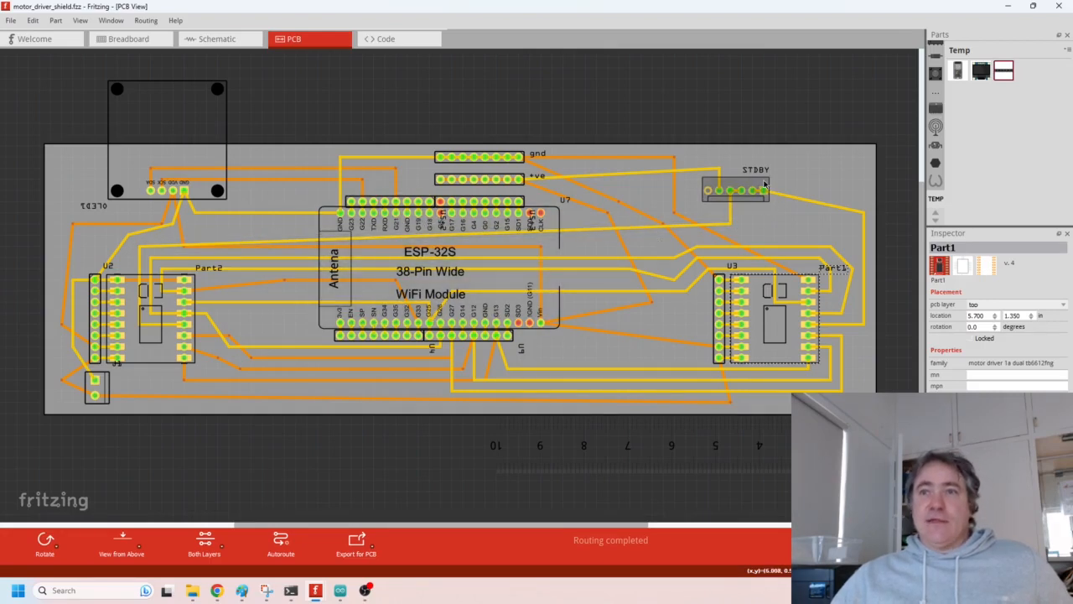
mouse_move(758, 185)
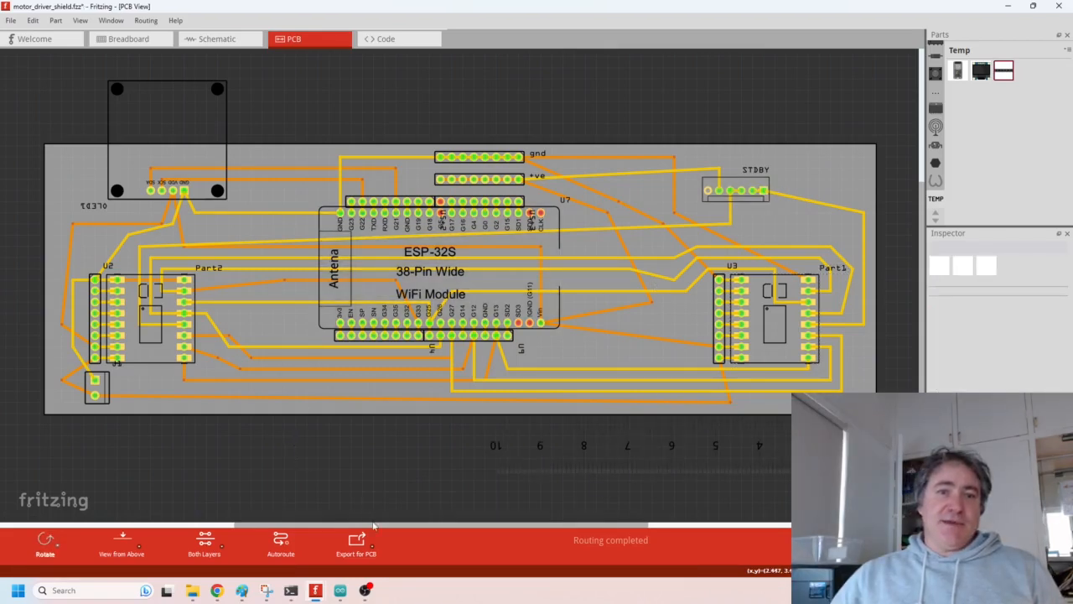
Step: Show the Export for PCB choices: Etchable PDF, Etchable SVG and Extended Gerber (RS-274X)
left_click(355, 545)
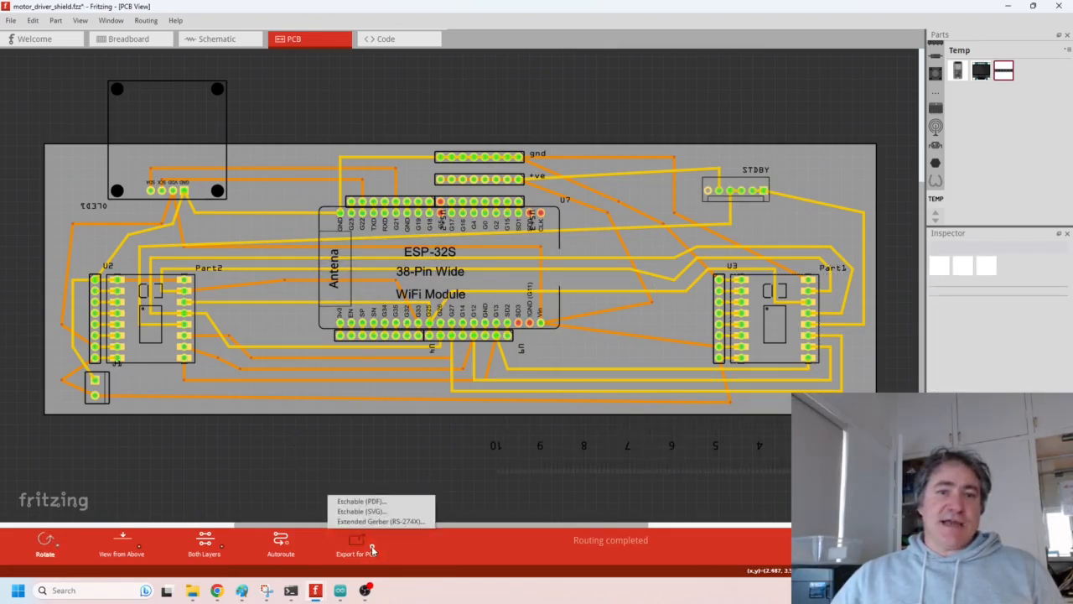
mouse_move(382, 519)
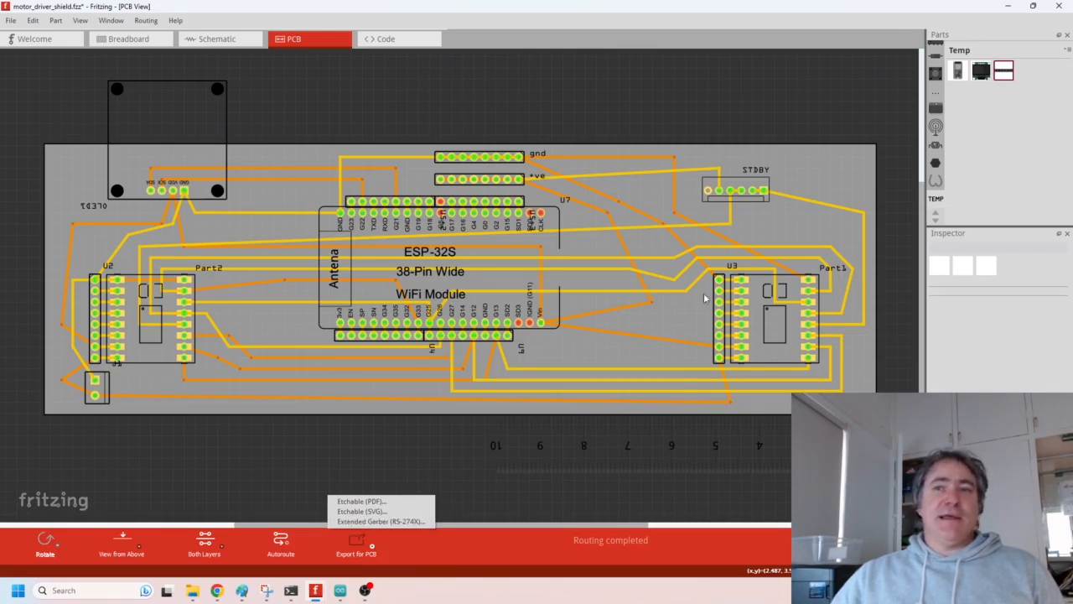
mouse_move(731, 108)
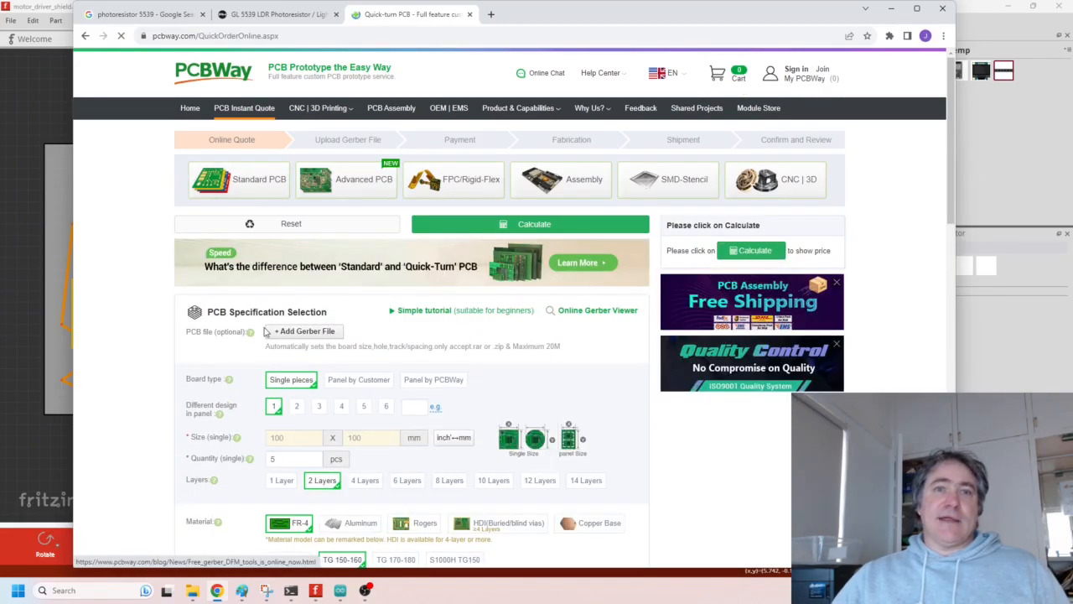
Step: Switch to the browser tab with the PCBWay PCB Instant Quote page
left_click(530, 225)
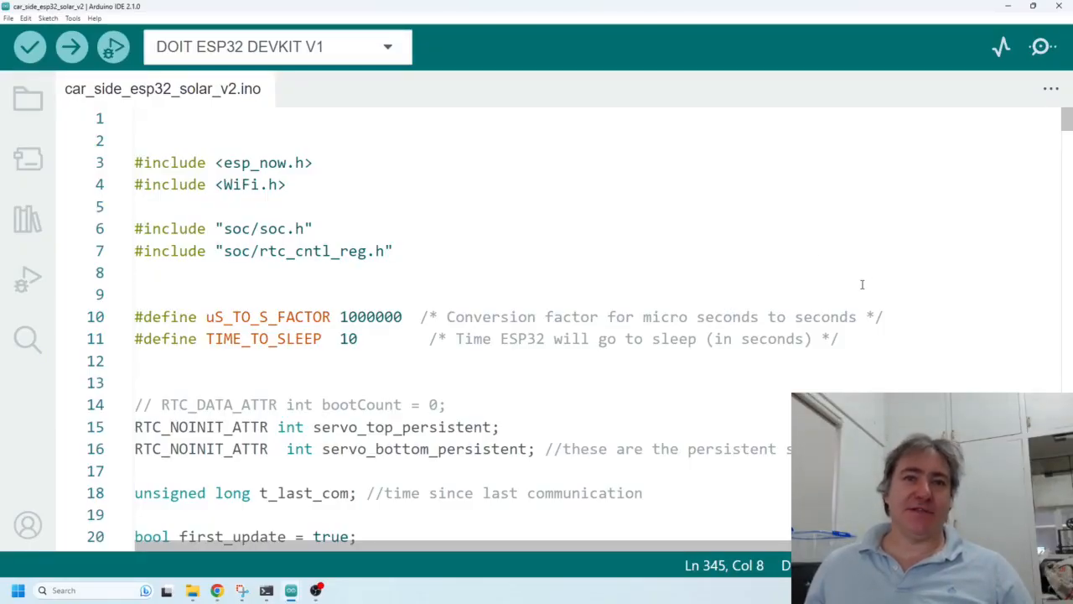
mouse_move(811, 288)
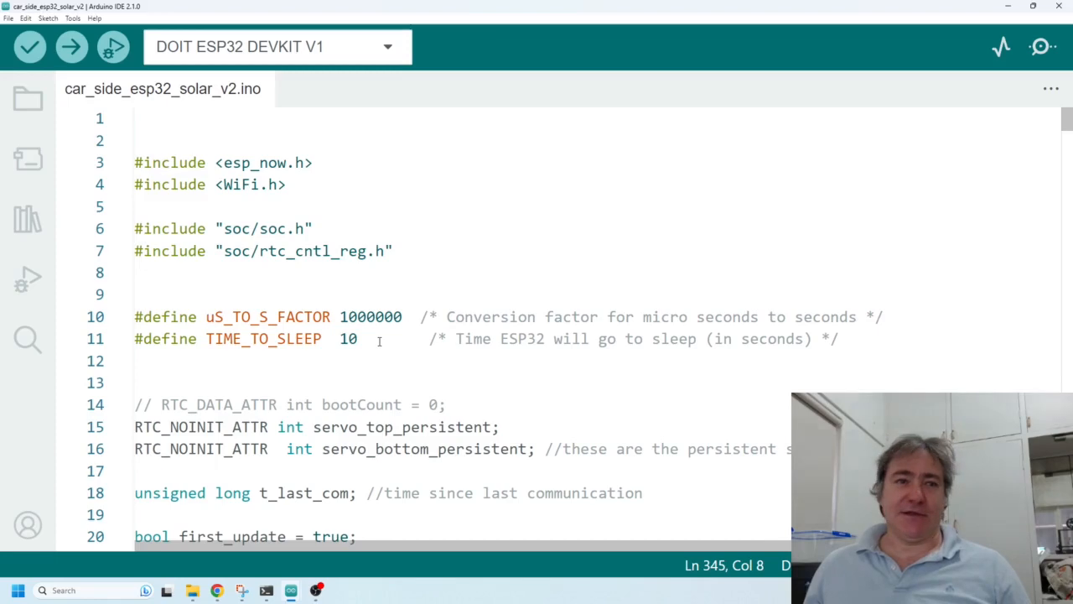
Step: Scroll through car_side_esp32_solar_v2.ino's includes and globals down to the wakeup-reason handler
scroll("down", 3)
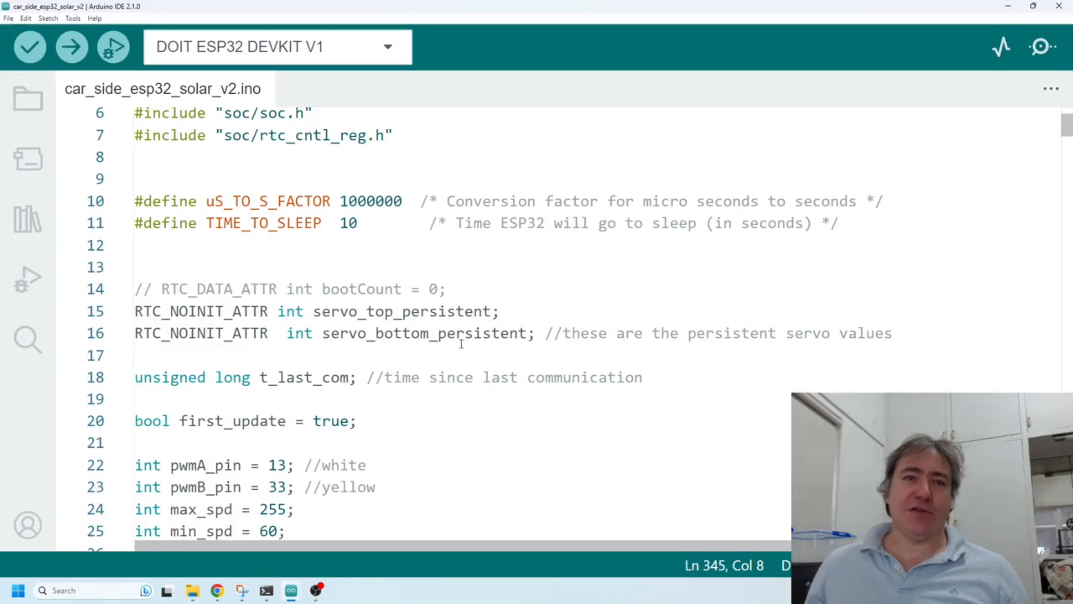
scroll("down", 3)
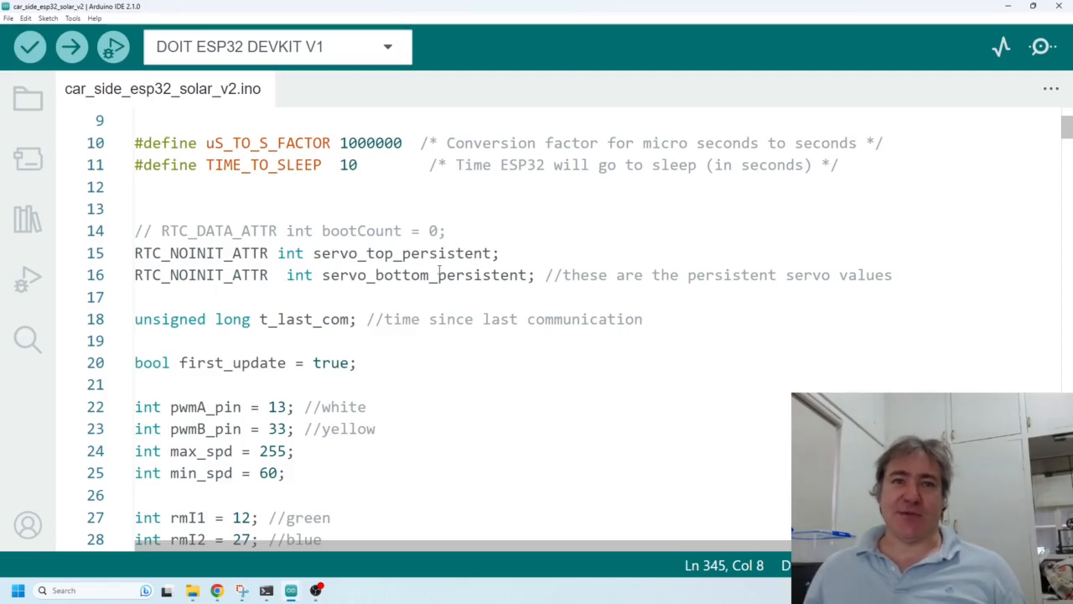
scroll("down", 3)
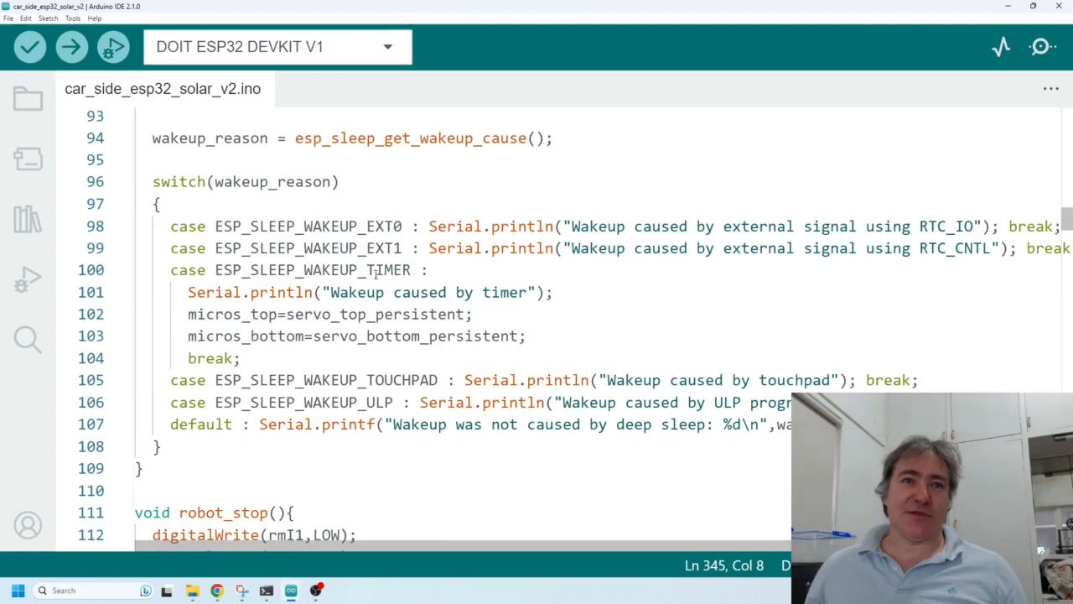
Step: Highlight micros_top in the timer wakeup case and scroll to the 8000 ms deep-sleep timeout block
double_click(224, 315)
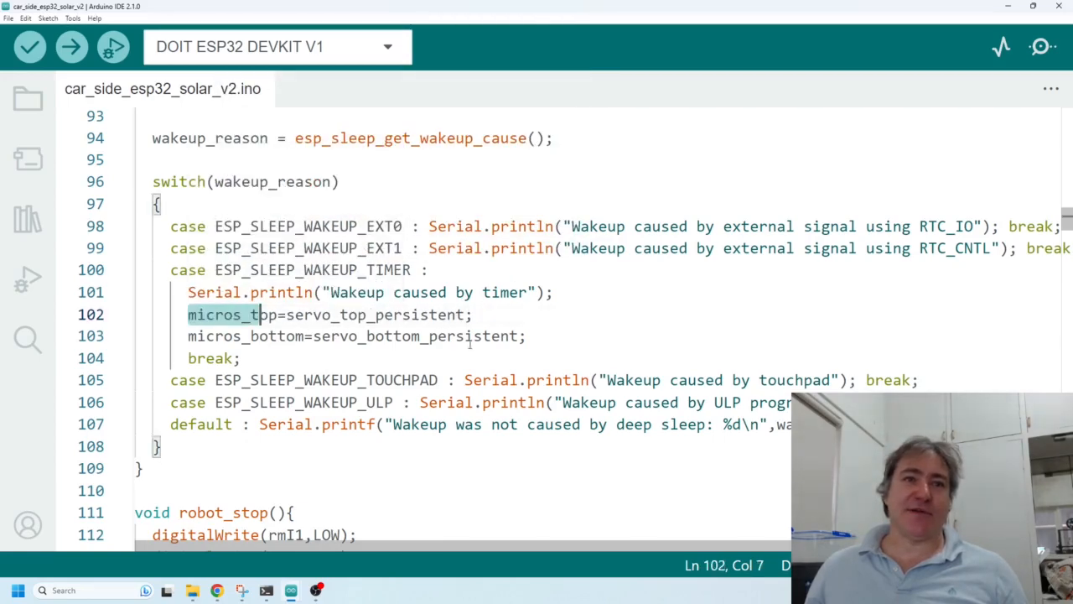
scroll("down", 3)
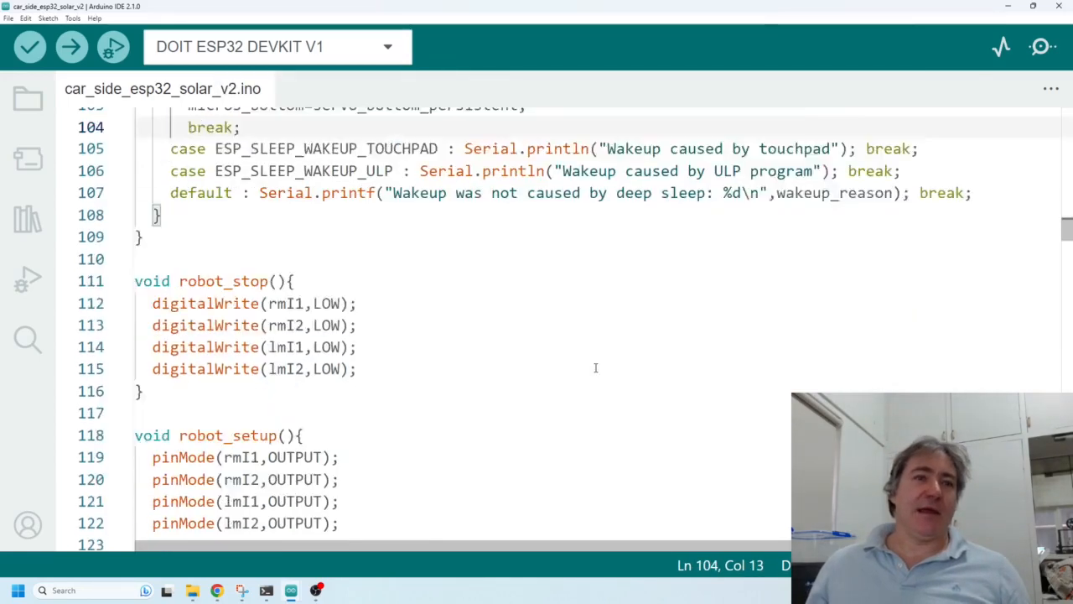
scroll("down", 3)
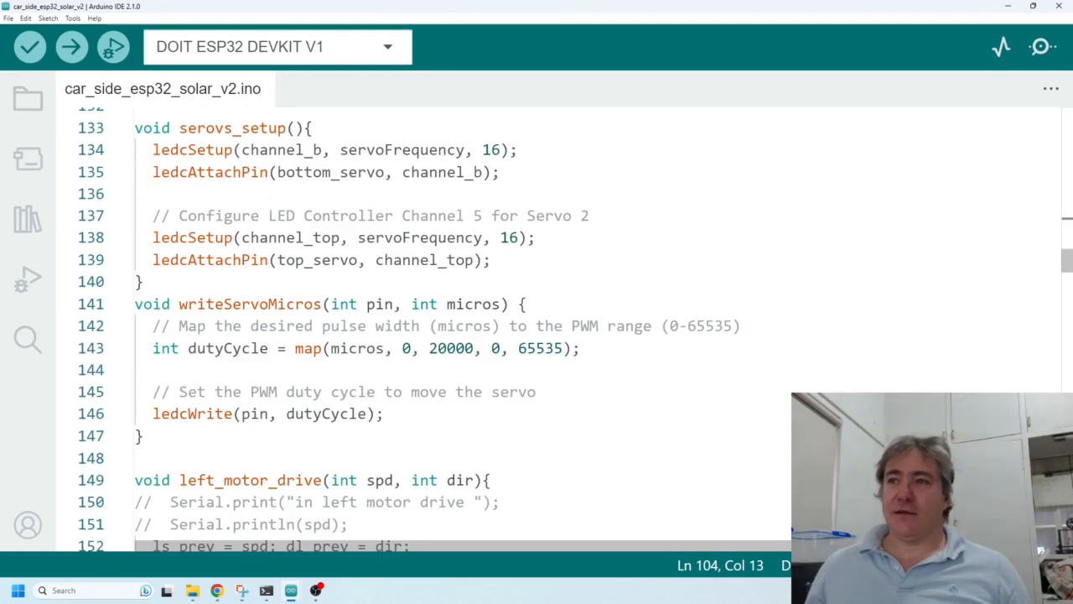
scroll("down", 3)
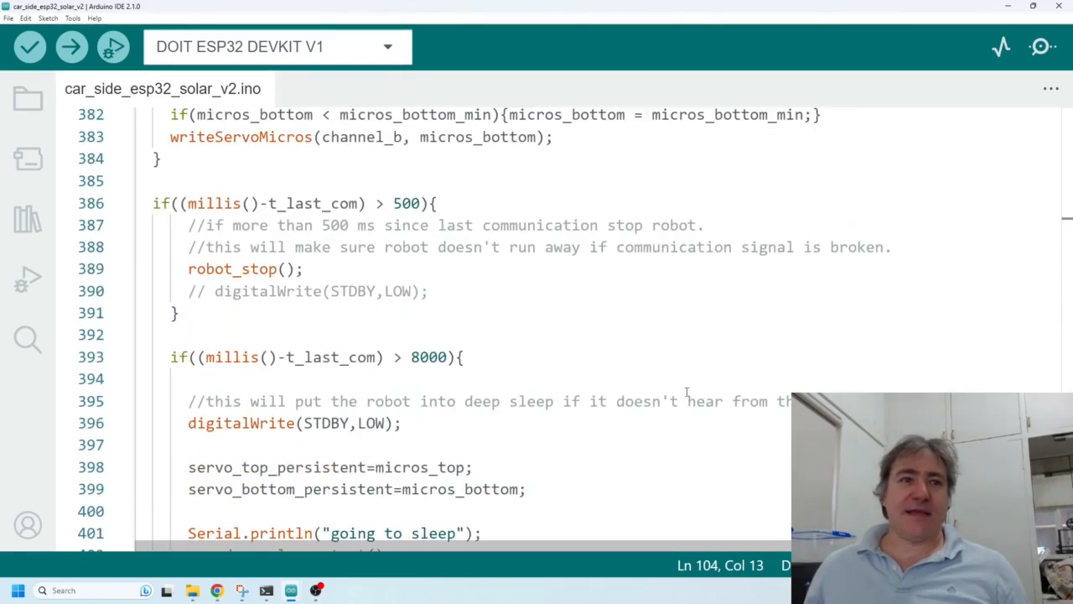
scroll("down", 3)
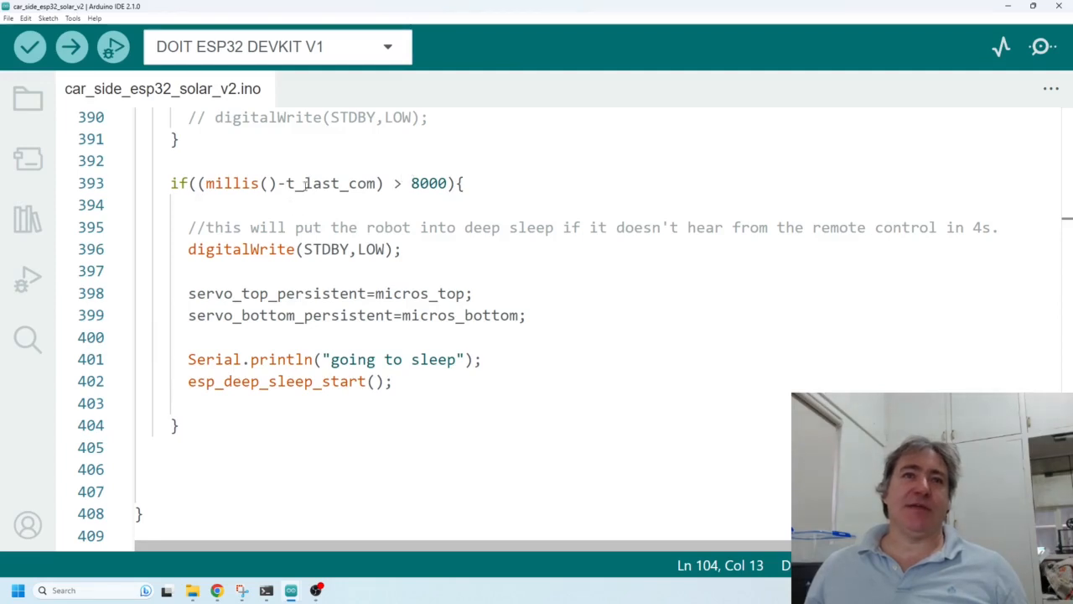
mouse_move(306, 183)
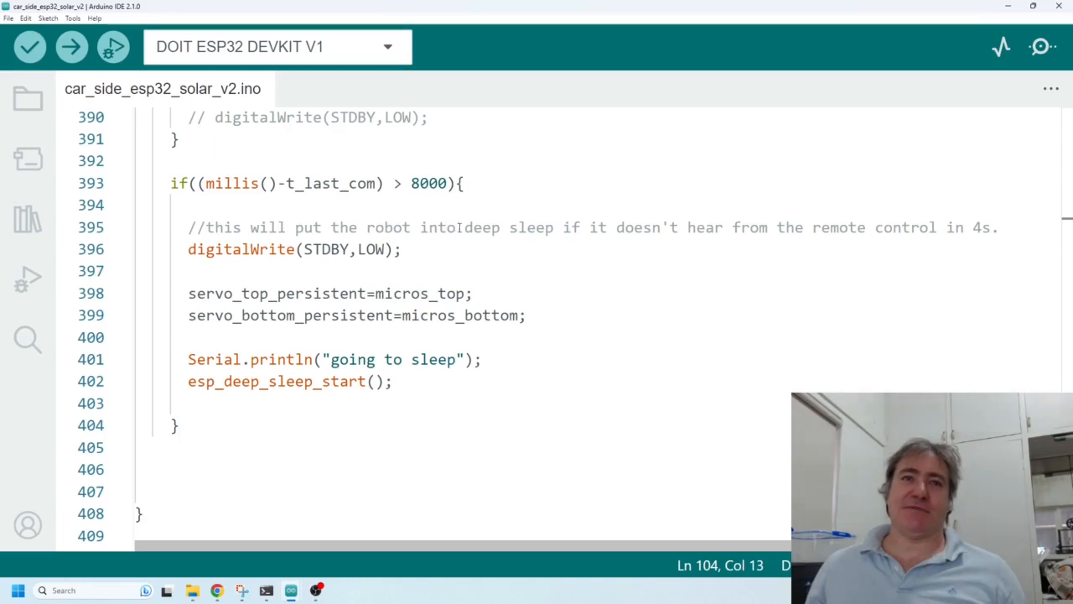
Step: Mark the 8000 ms sleep timeout value and start compiling the solar car sketch
left_click(421, 183)
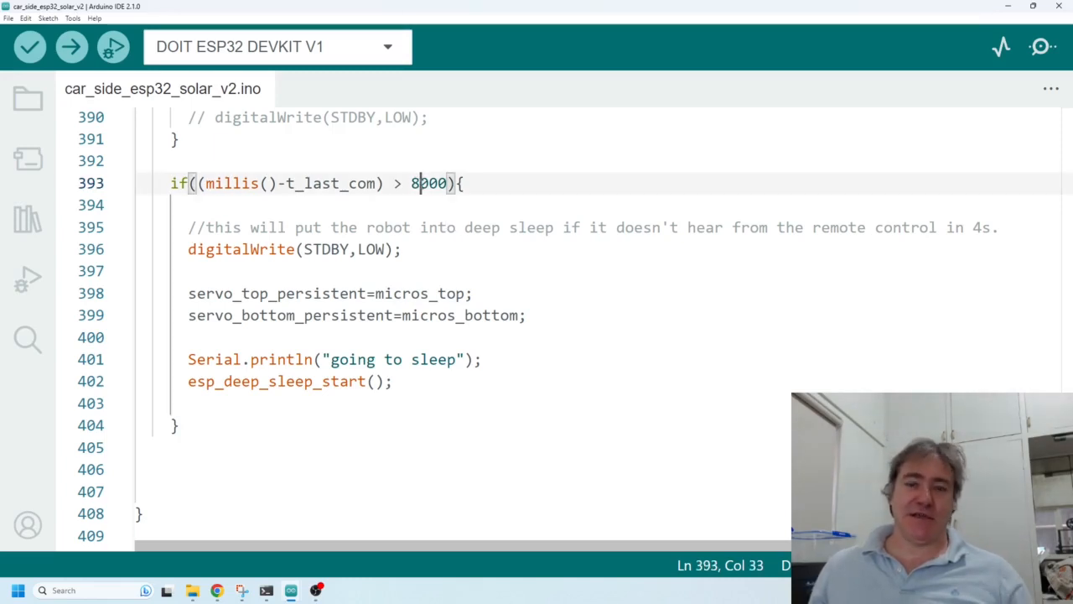
key("Backspace")
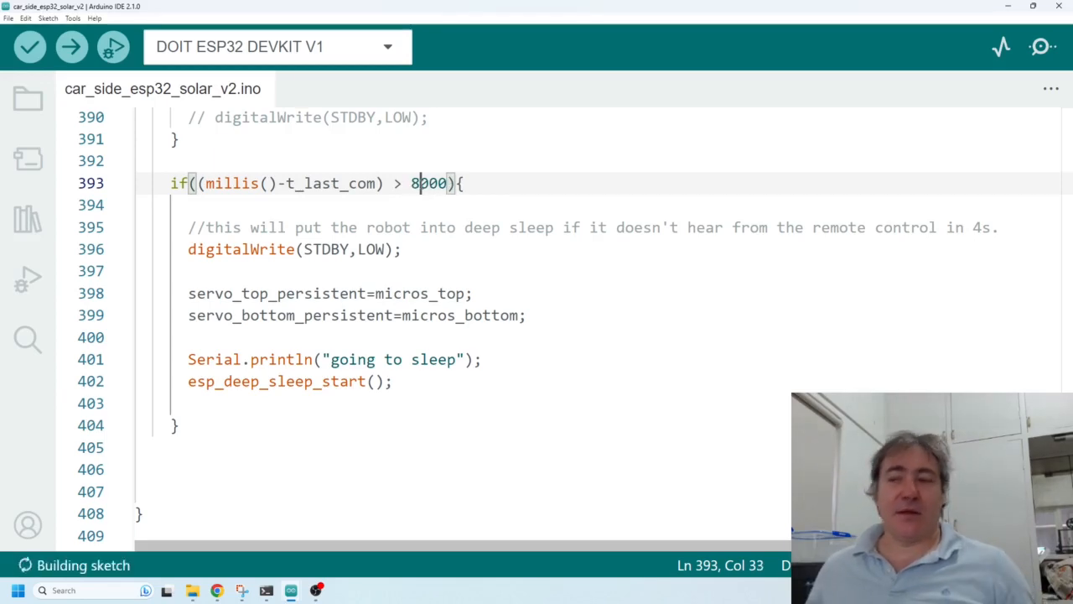
scroll("down", 3)
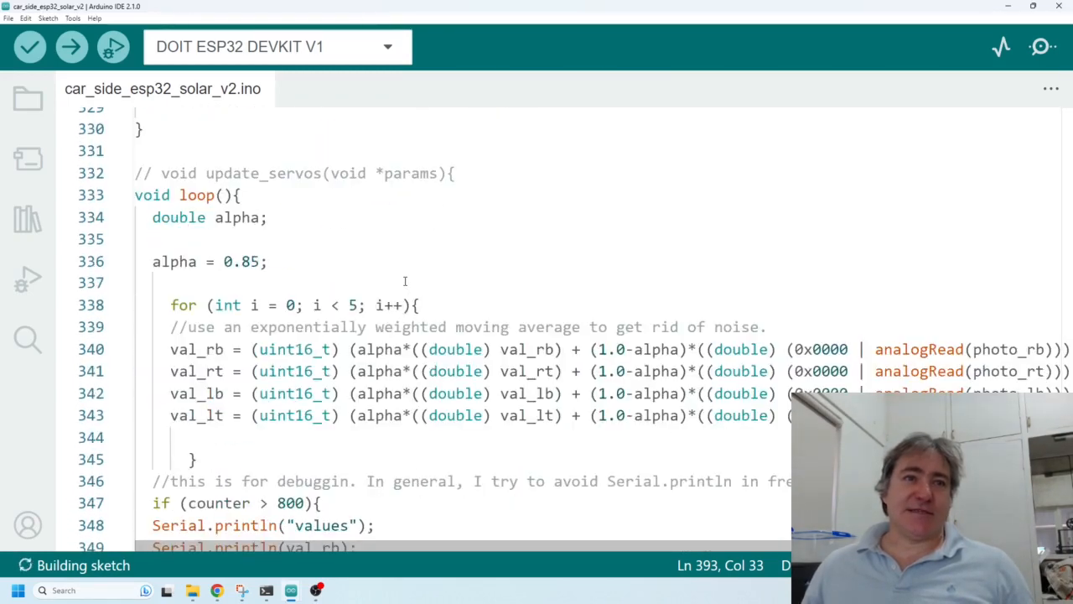
Step: Scroll to the loop() code smoothing photoresistor readings with an exponentially weighted moving average
scroll("down", 3)
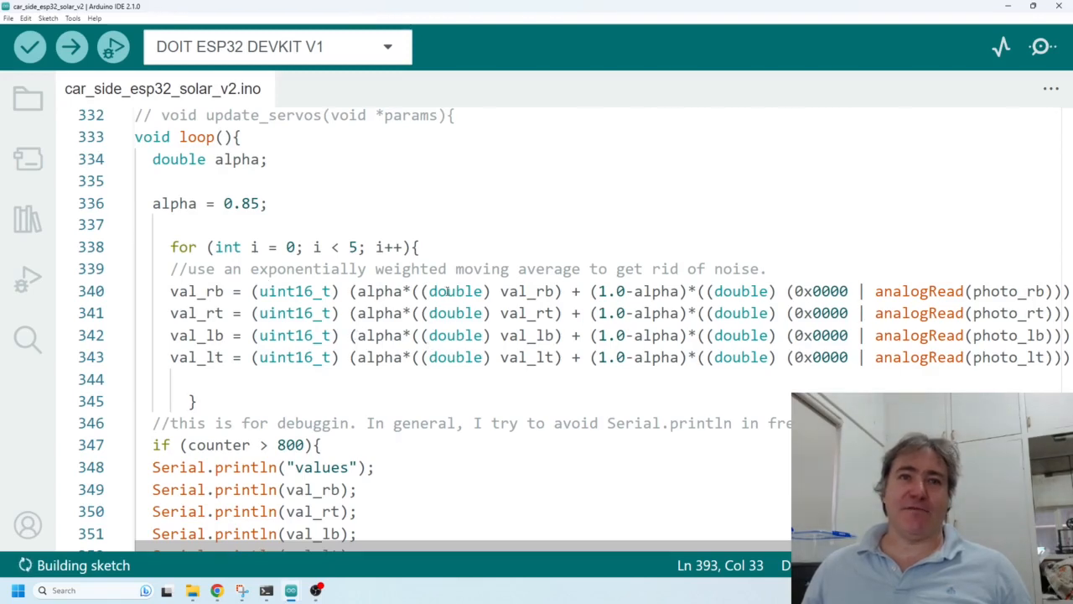
mouse_move(432, 347)
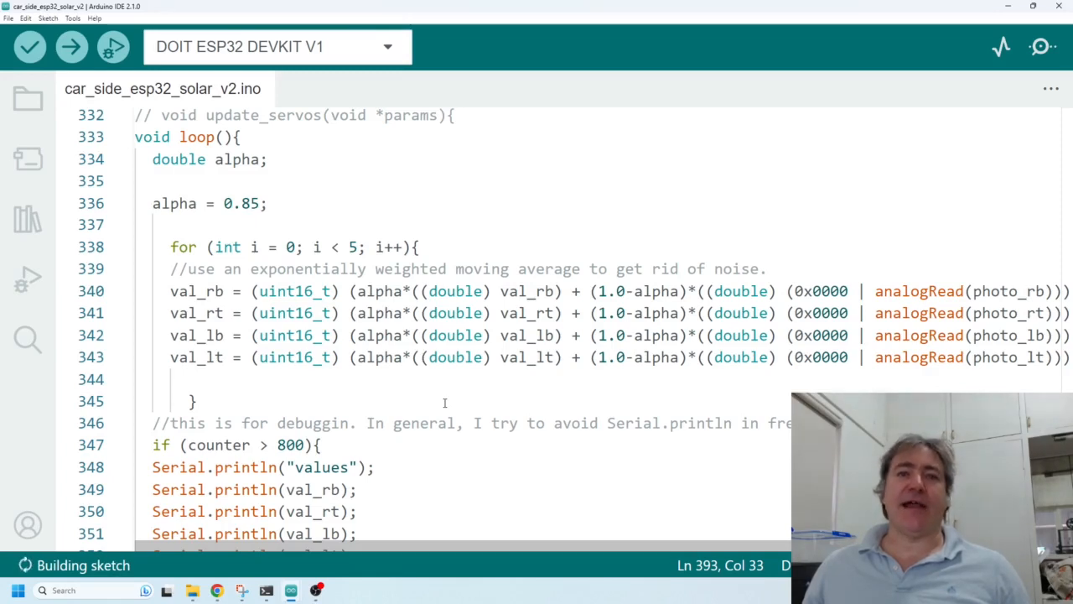
mouse_move(499, 369)
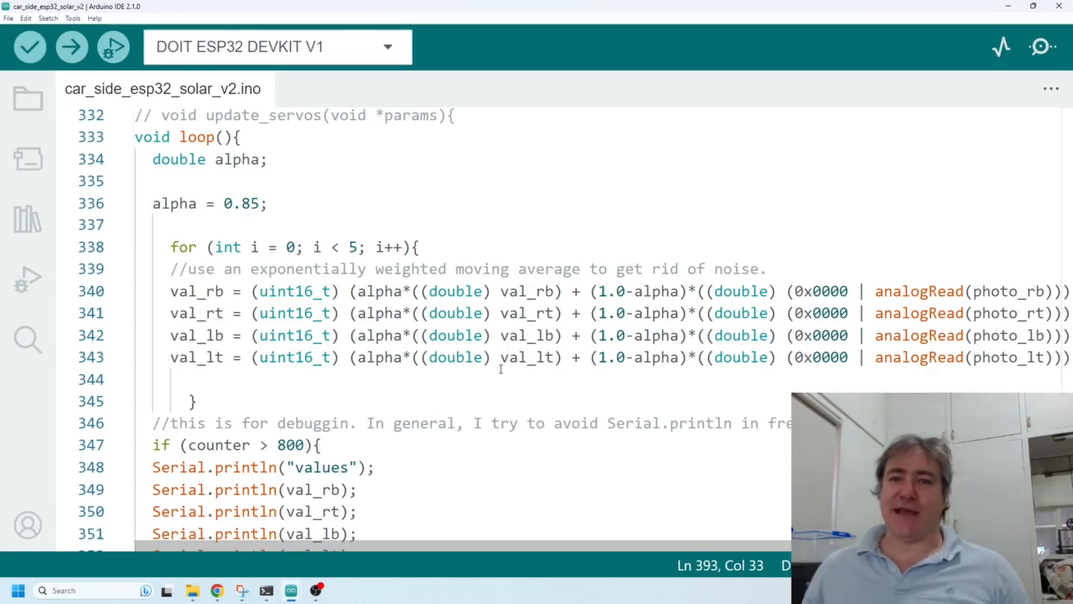